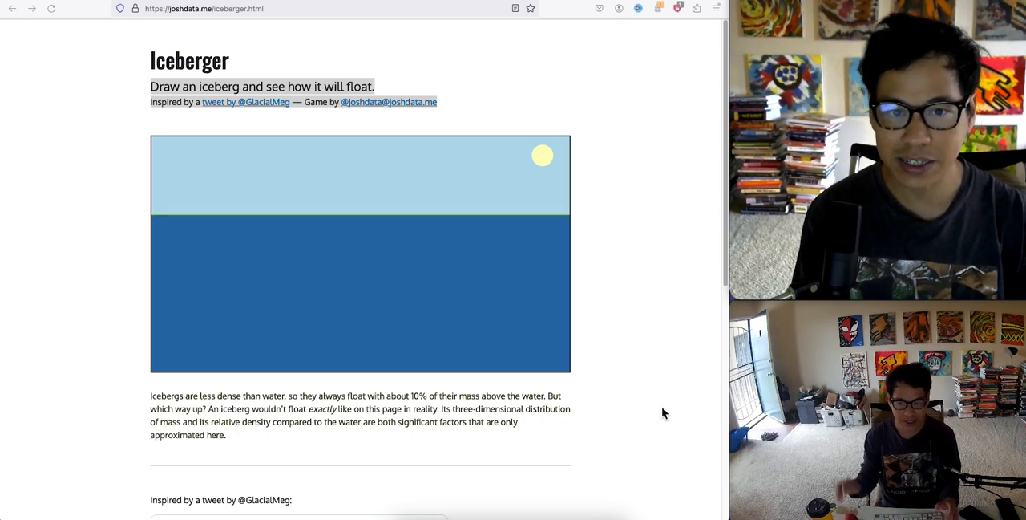
pyautogui.moveTo(320, 208)
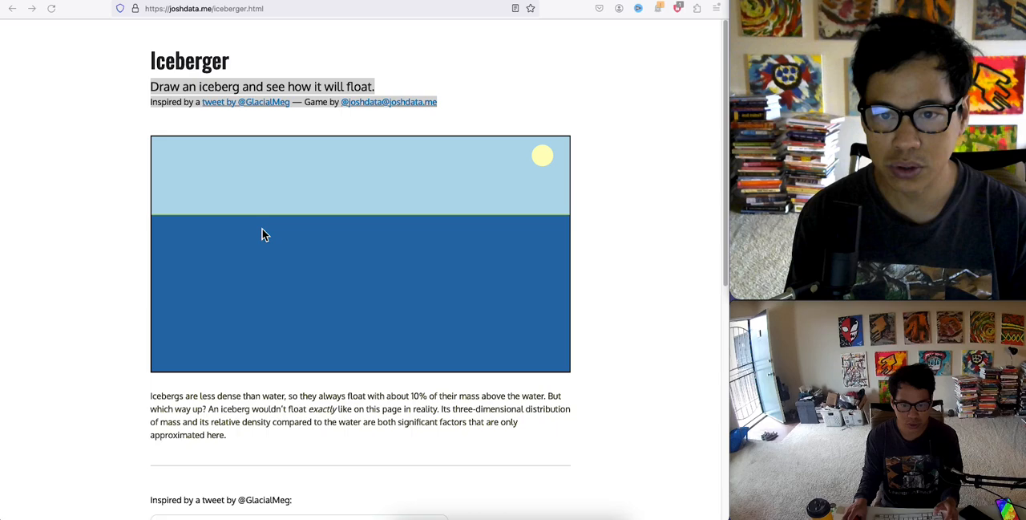
pyautogui.moveTo(266, 190)
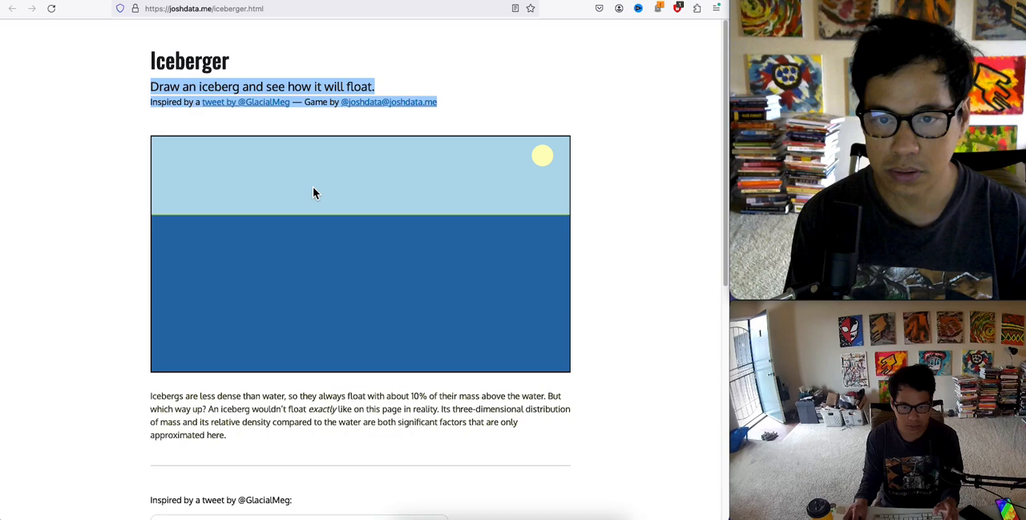
# - Sketch the first iceberg edge from sky into water and back along a curved top
pyautogui.moveTo(333, 185); pyautogui.dragTo(377, 273)
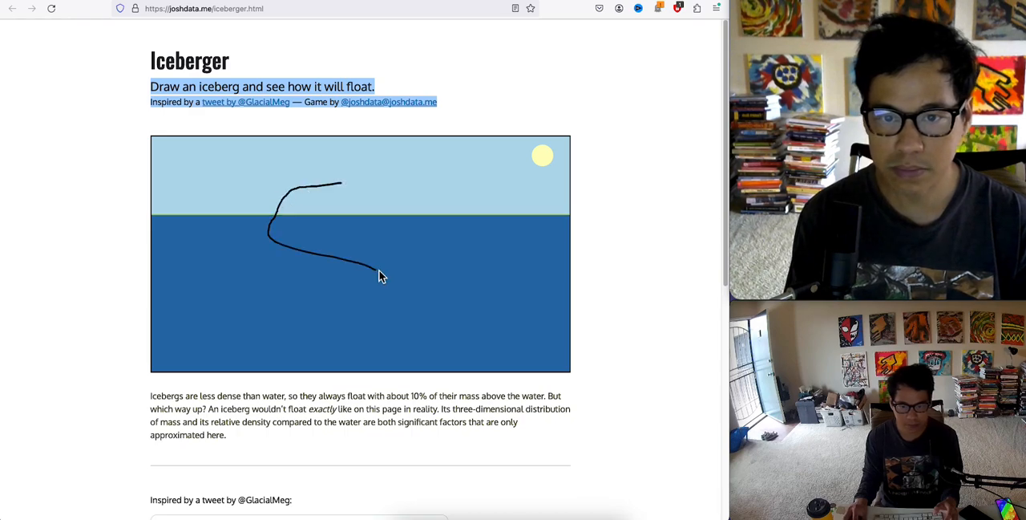
pyautogui.moveTo(381, 273); pyautogui.dragTo(340, 186)
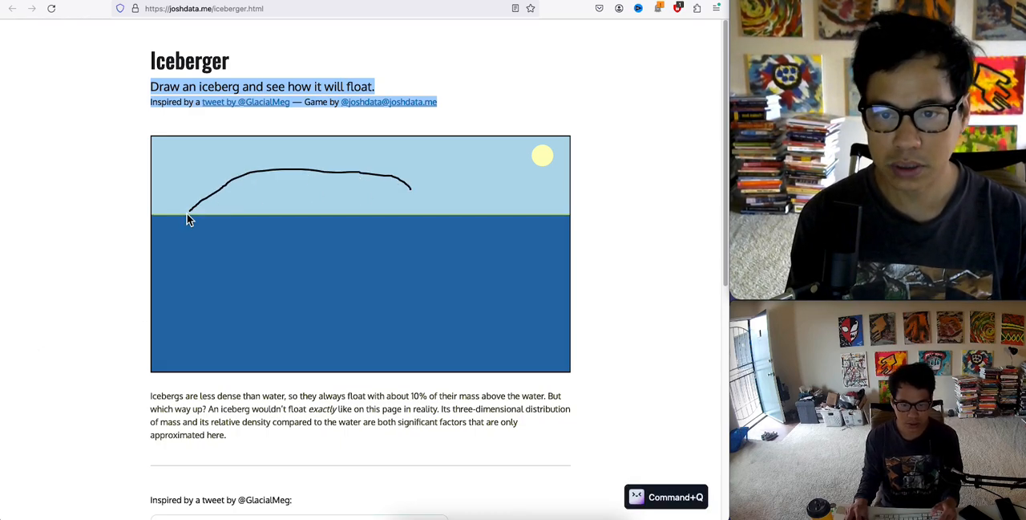
# - Trace the left side, bottom and right side, closing the iceberg so it floats
pyautogui.moveTo(191, 216); pyautogui.dragTo(445, 357)
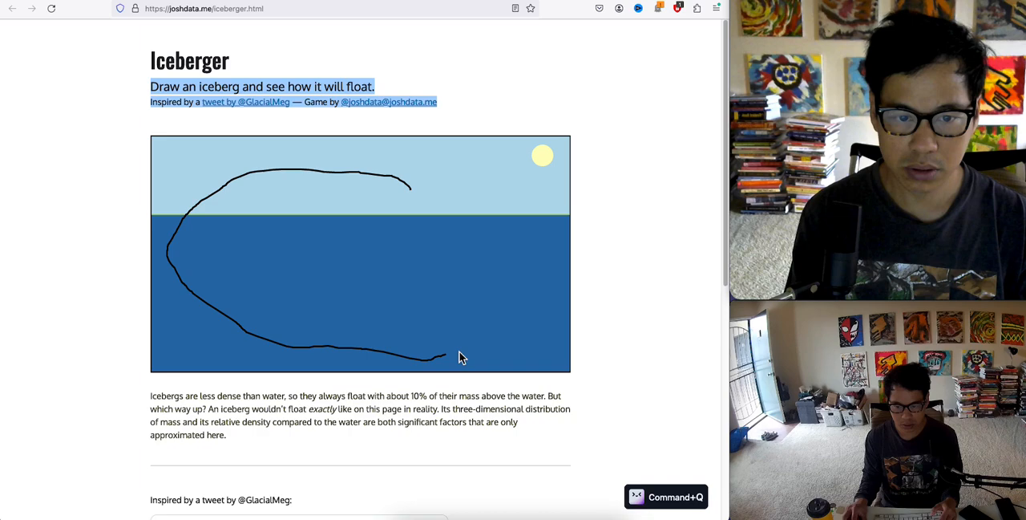
pyautogui.moveTo(445, 356); pyautogui.dragTo(498, 209)
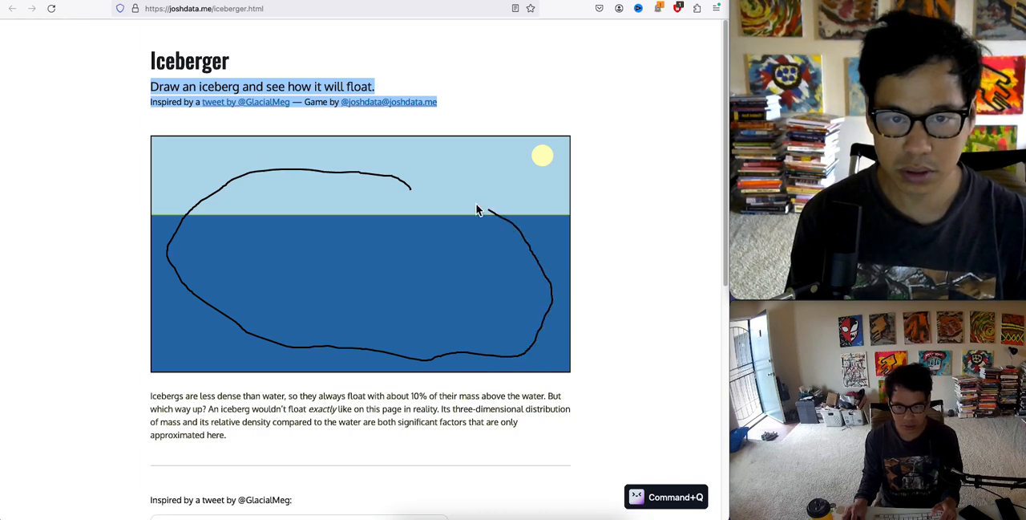
pyautogui.click(494, 211)
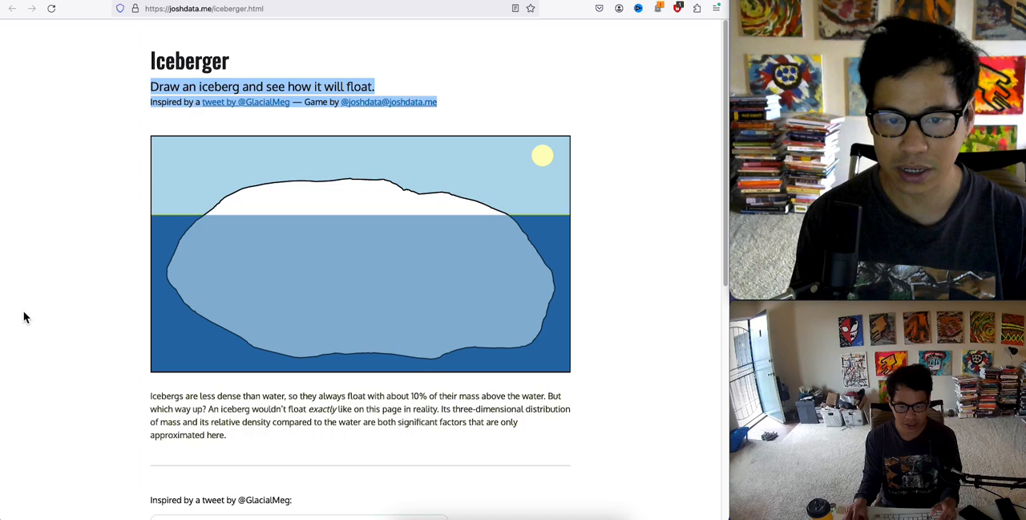
pyautogui.moveTo(380, 249)
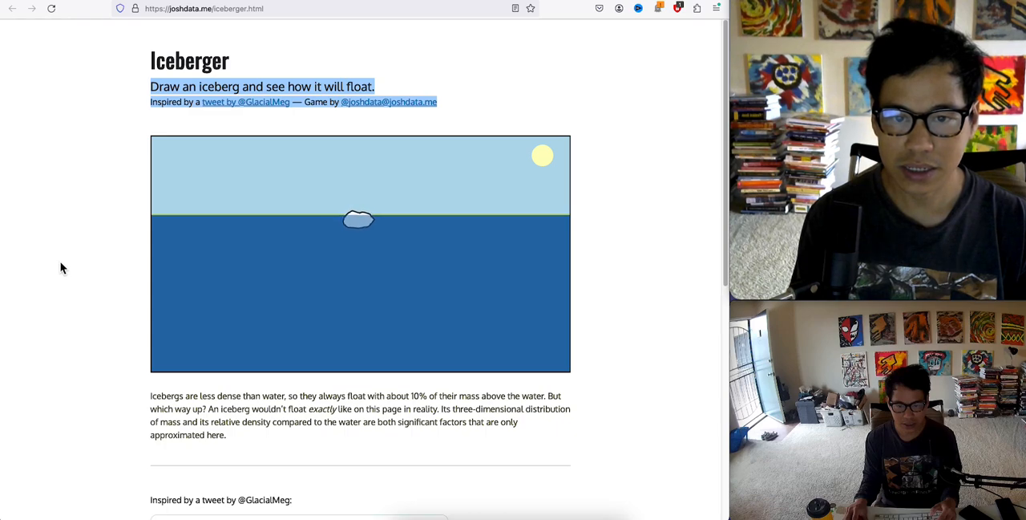
pyautogui.moveTo(318, 224)
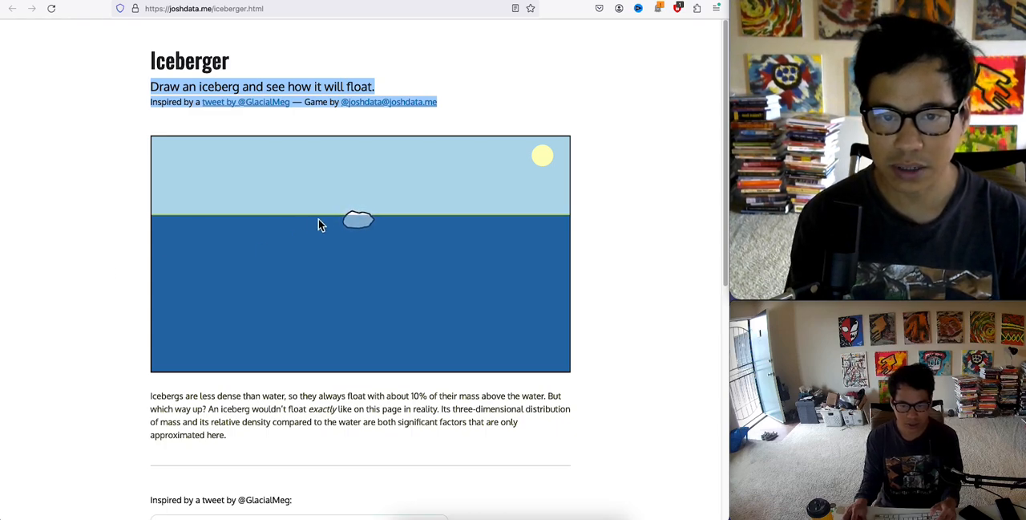
pyautogui.moveTo(312, 218)
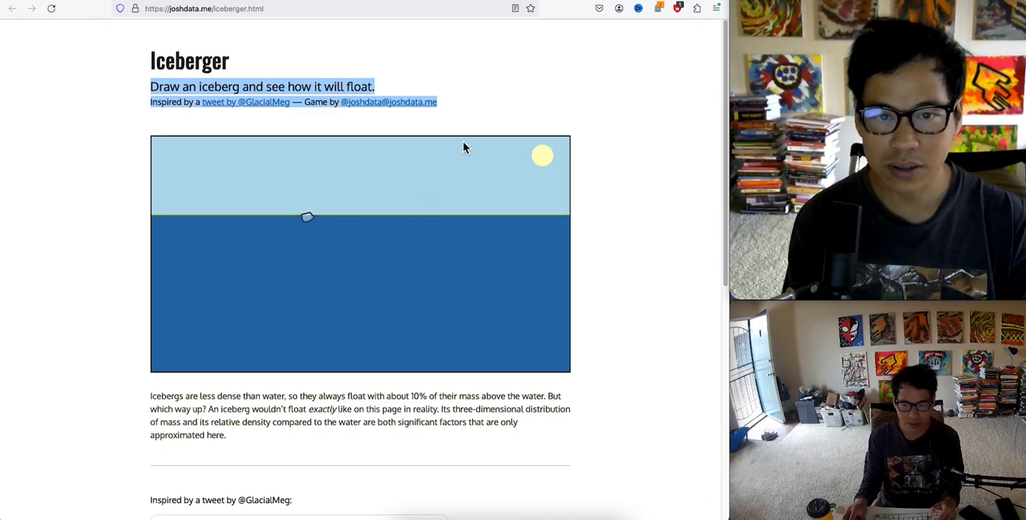
pyautogui.moveTo(521, 152)
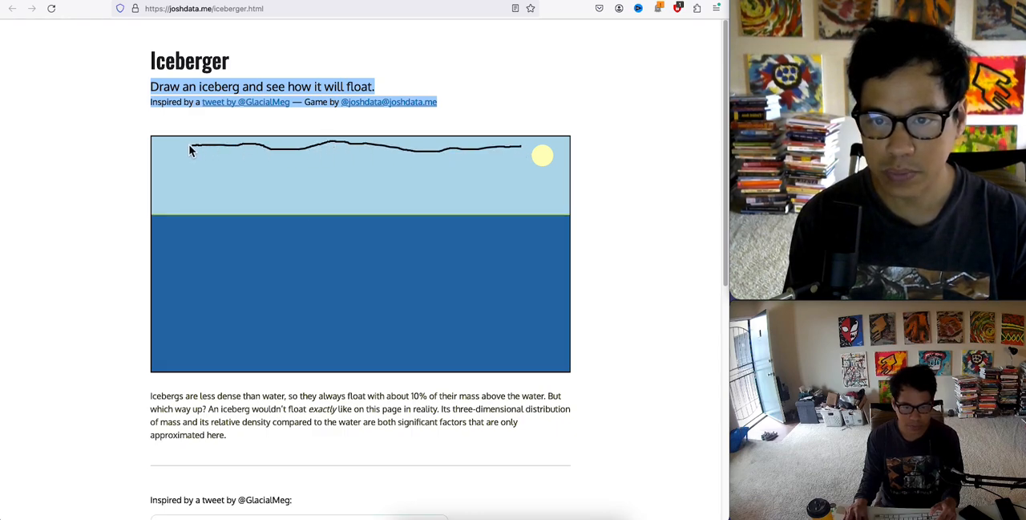
# - Draw a flat top, a left side dropping into water, and a pointed keel rising back
pyautogui.moveTo(191, 149); pyautogui.dragTo(160, 197)
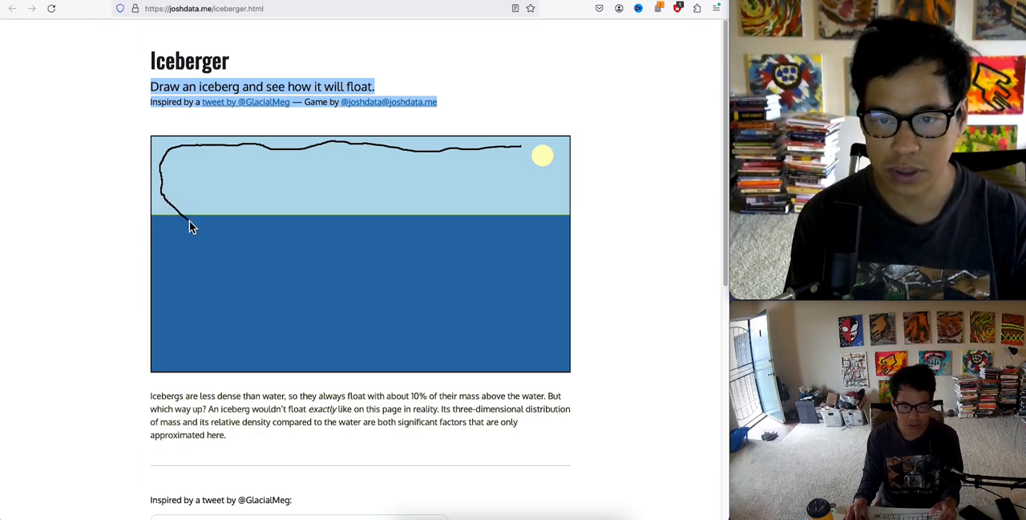
pyautogui.moveTo(188, 224); pyautogui.dragTo(308, 316)
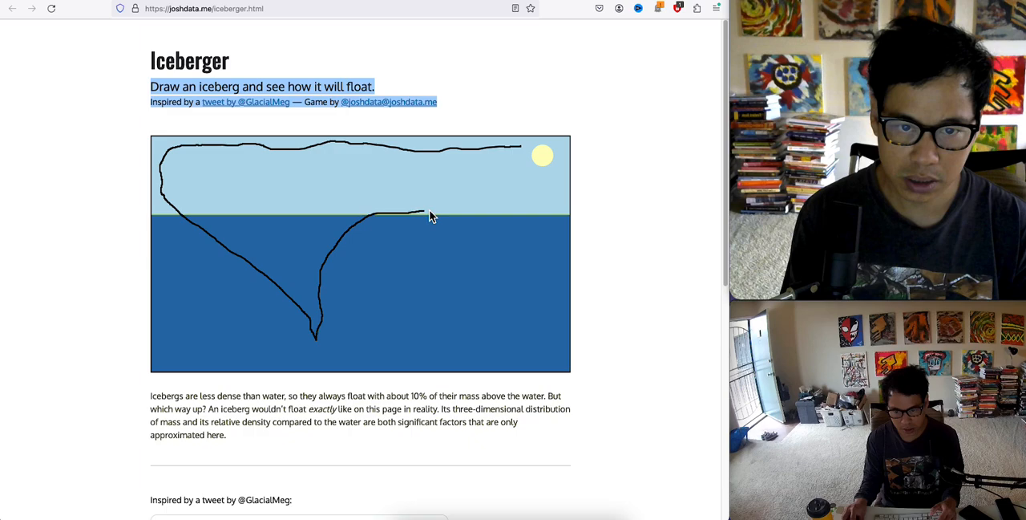
pyautogui.moveTo(421, 212); pyautogui.dragTo(525, 164)
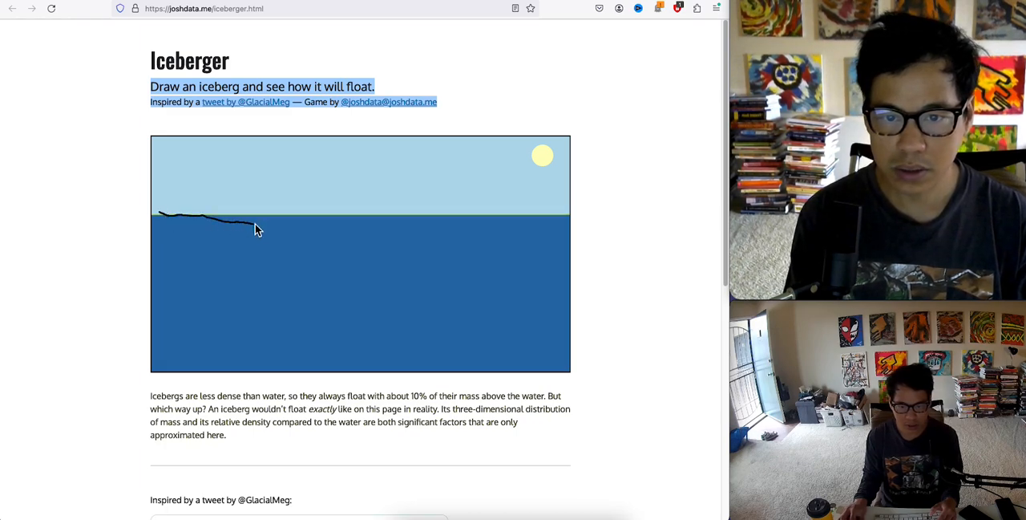
# - Draw the waterline edge on the left and a deep narrow spike downward
pyautogui.moveTo(256, 224); pyautogui.dragTo(308, 289)
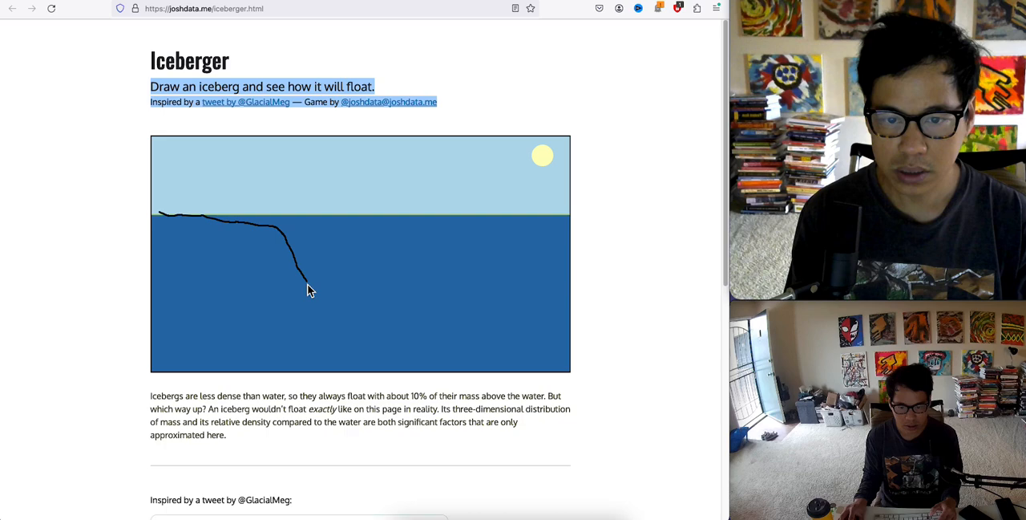
pyautogui.moveTo(309, 289); pyautogui.dragTo(336, 365)
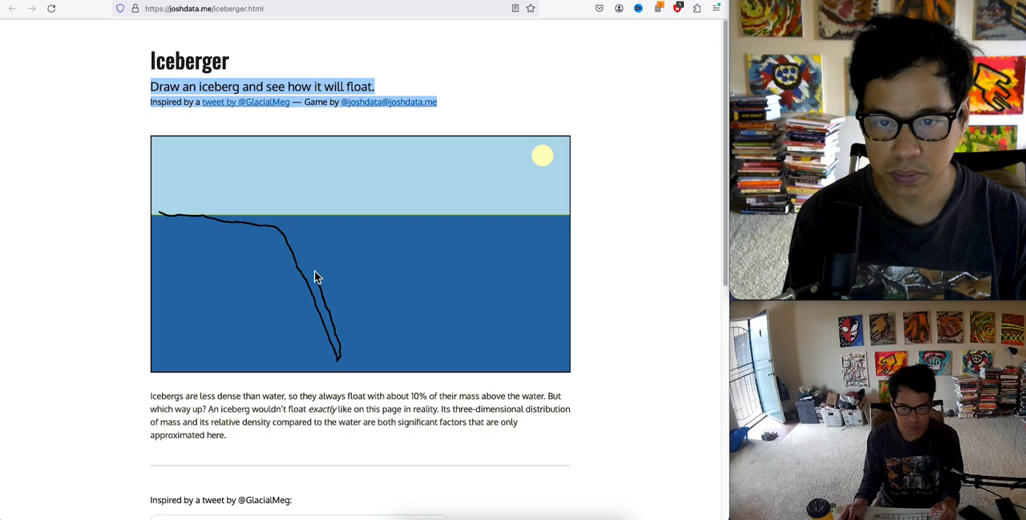
pyautogui.moveTo(311, 243)
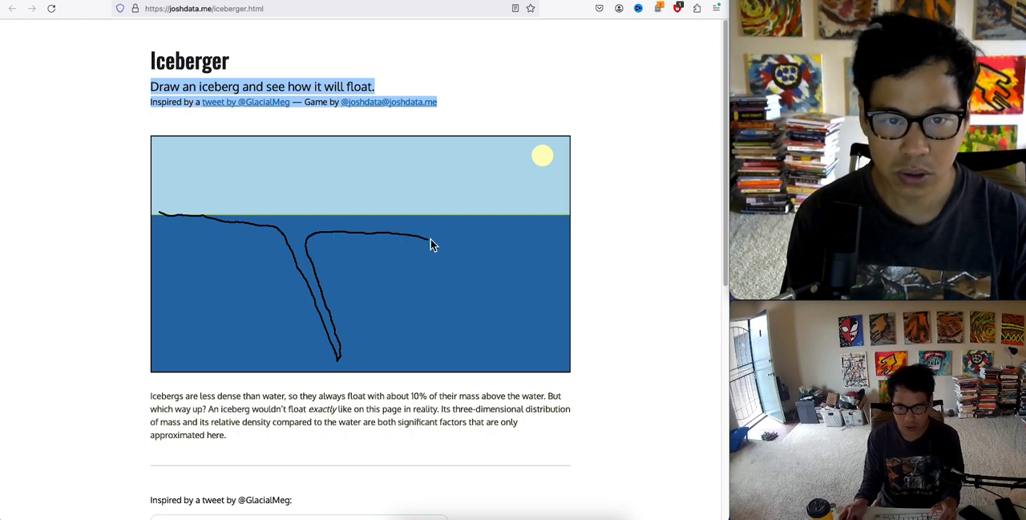
# - Draw the underwater ledge rightward, up the right side, and back across the sky
pyautogui.moveTo(424, 240); pyautogui.dragTo(529, 236)
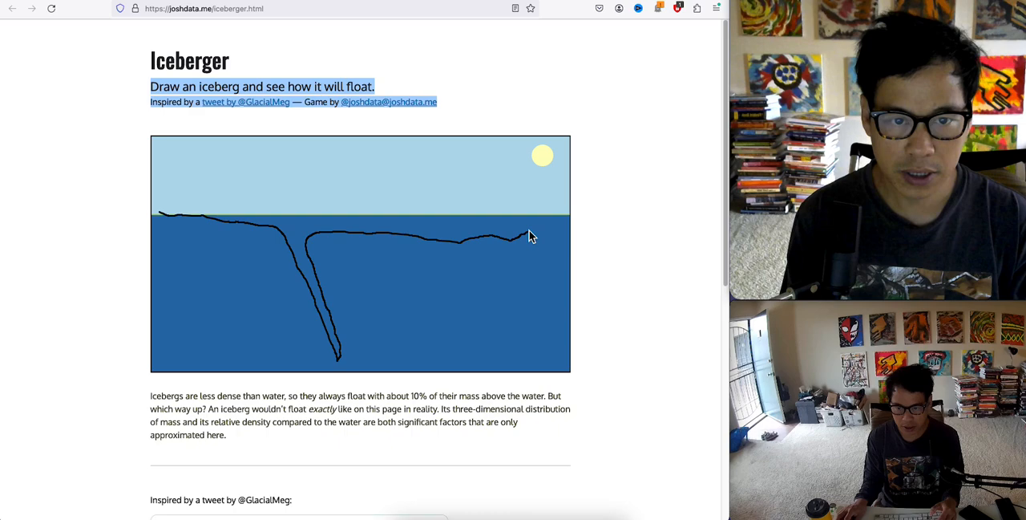
pyautogui.moveTo(533, 233); pyautogui.dragTo(541, 164)
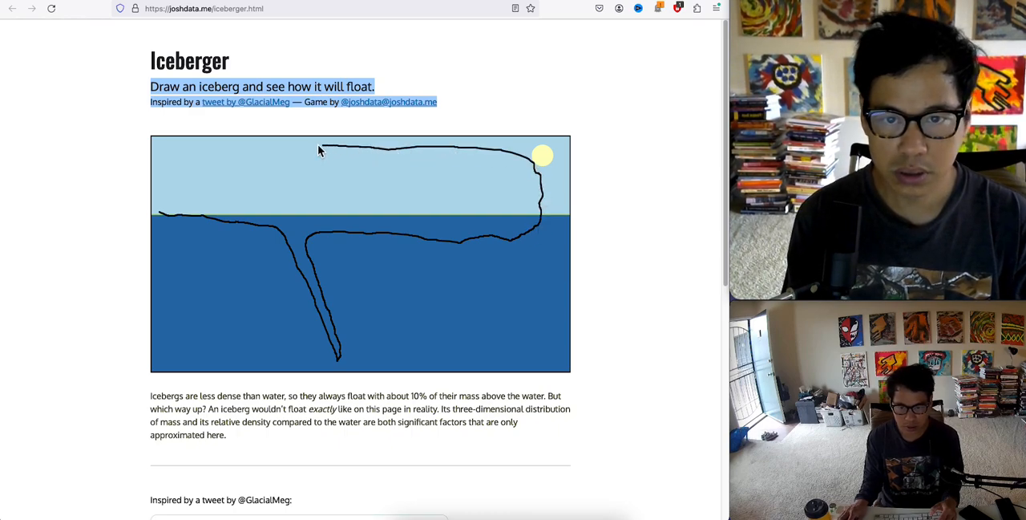
pyautogui.moveTo(321, 150); pyautogui.dragTo(189, 153)
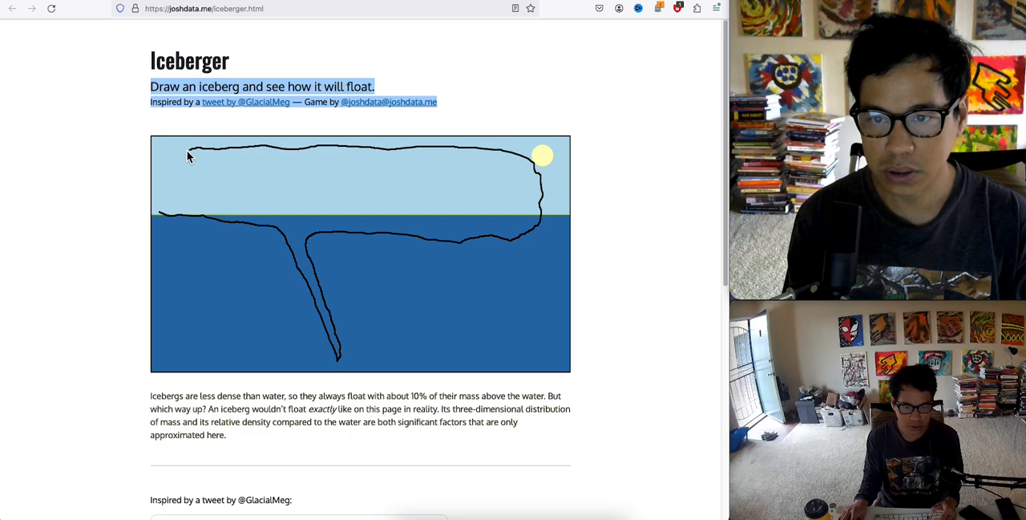